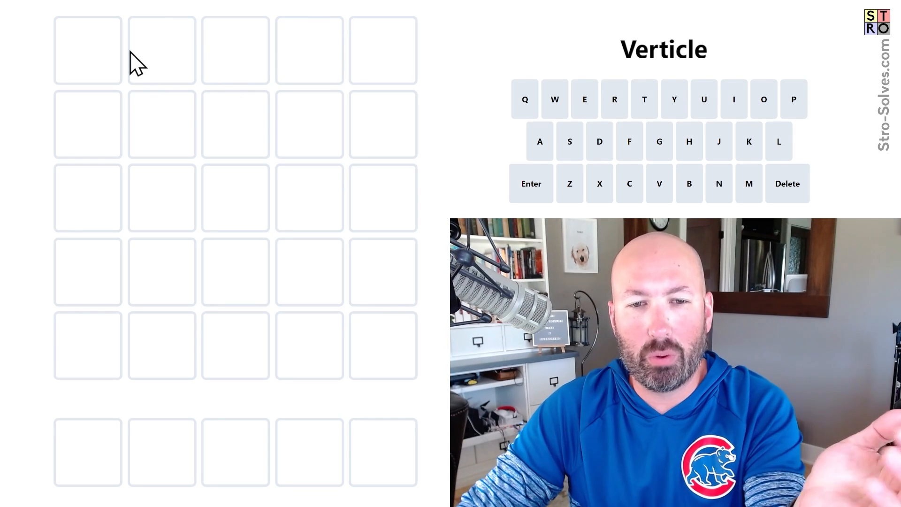
mouse_move(108, 61)
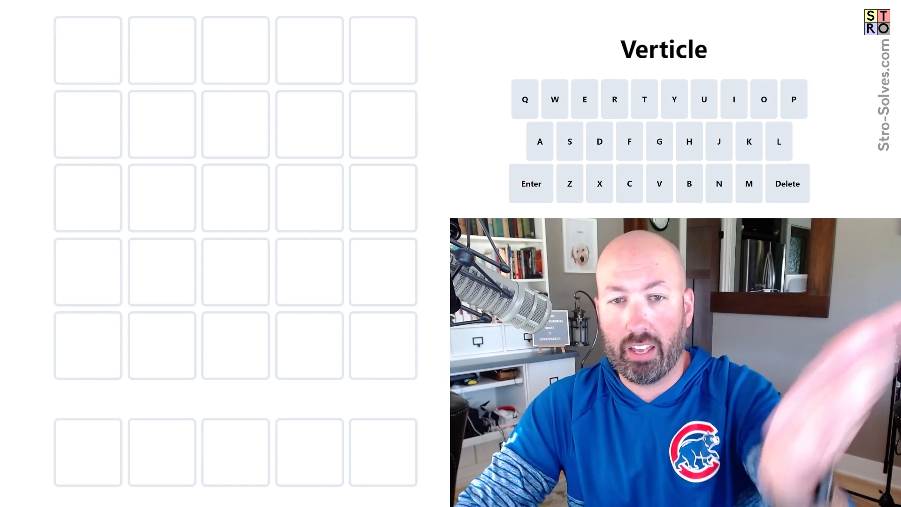
mouse_move(70, 75)
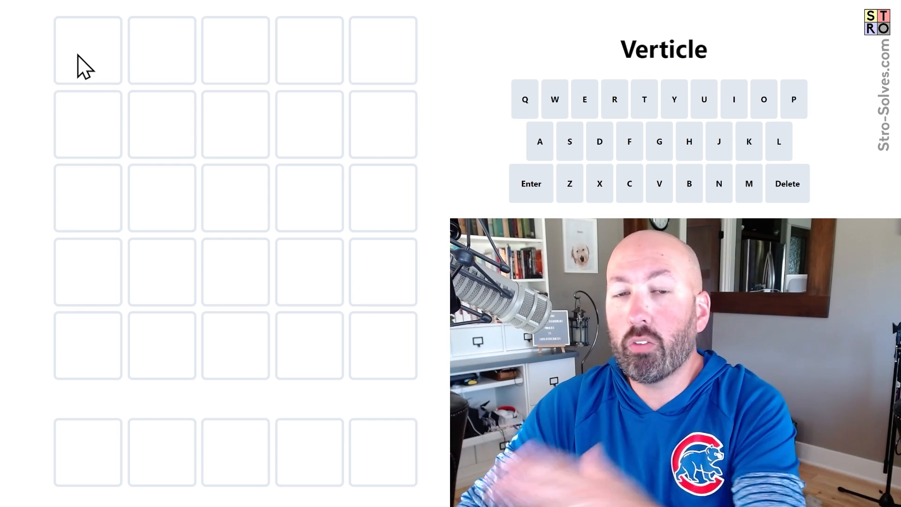
mouse_move(87, 211)
type("STRAP")
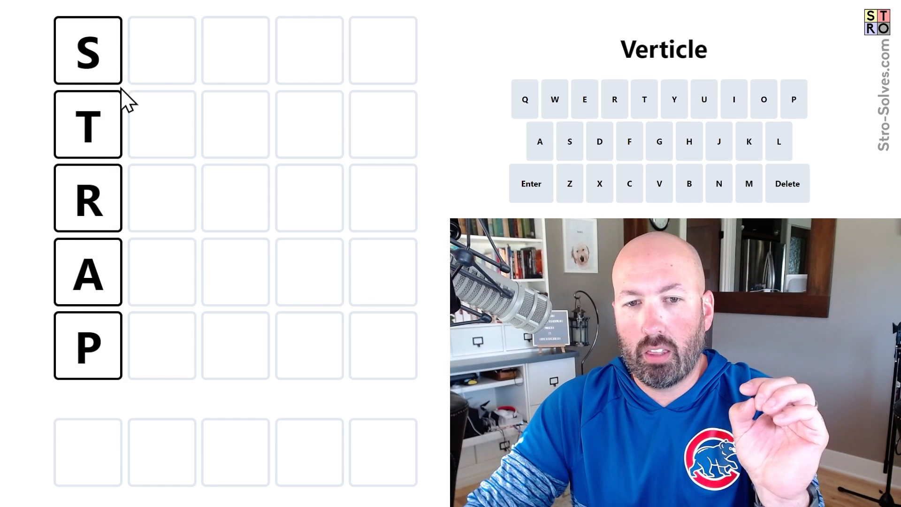
mouse_move(167, 150)
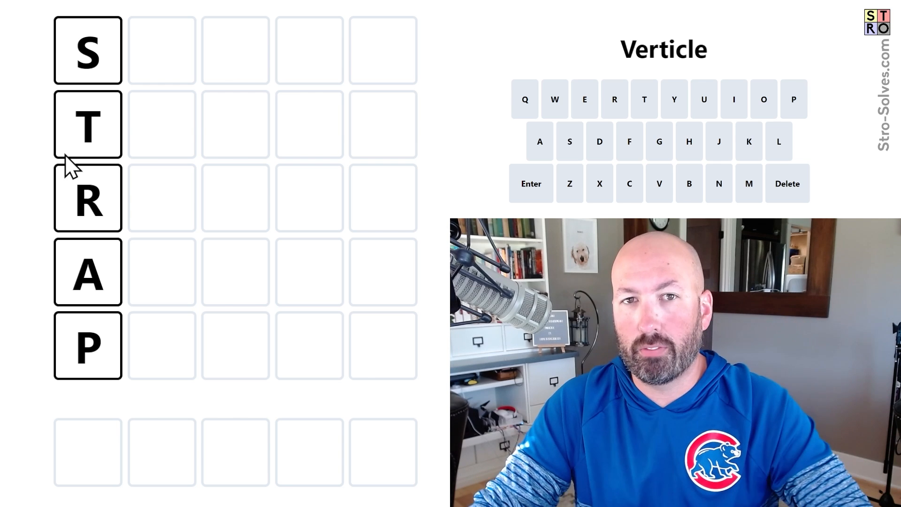
Submit STRAP as the first guess, then try XER letters in the fourth column.
left_click(787, 183)
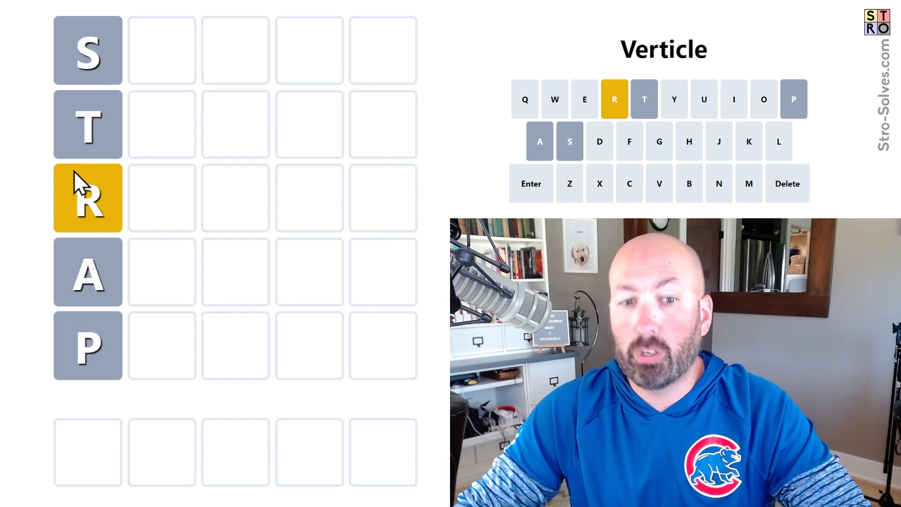
mouse_move(173, 75)
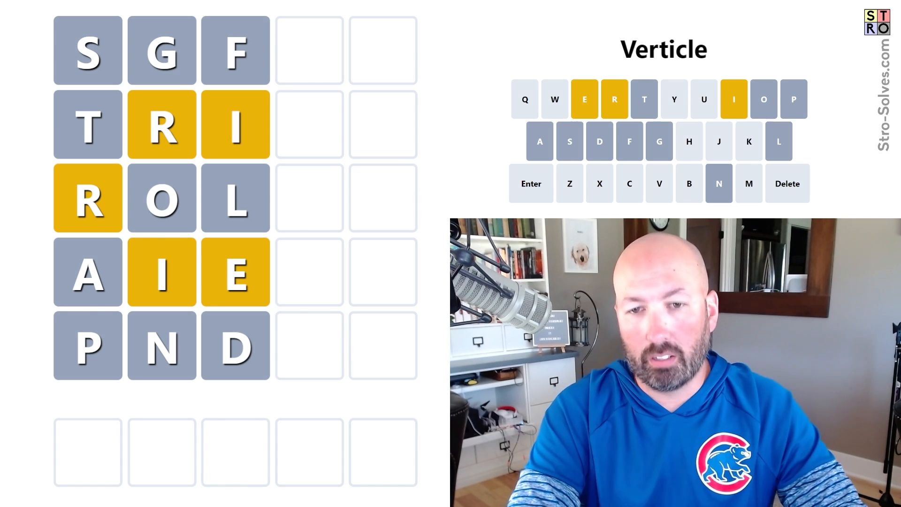
type("XER")
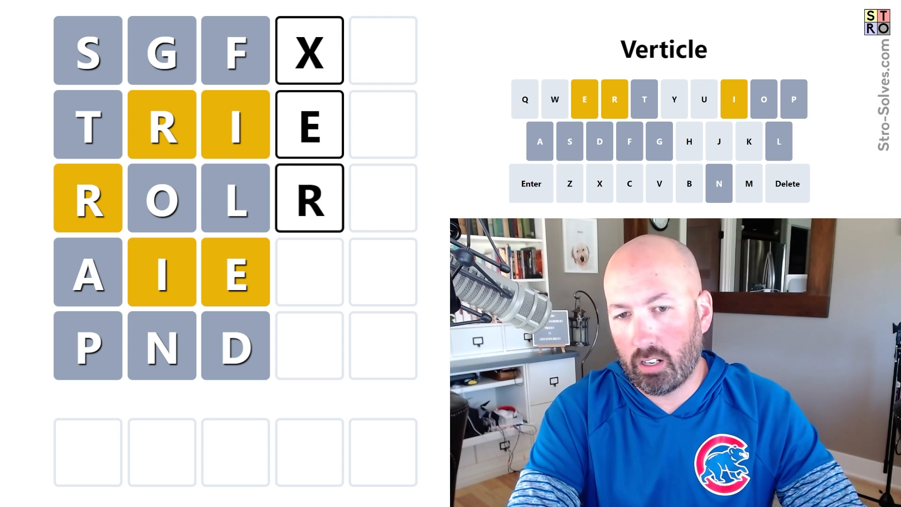
Clear the trial letters from column four before entering CRIME.
left_click(734, 99)
type("C")
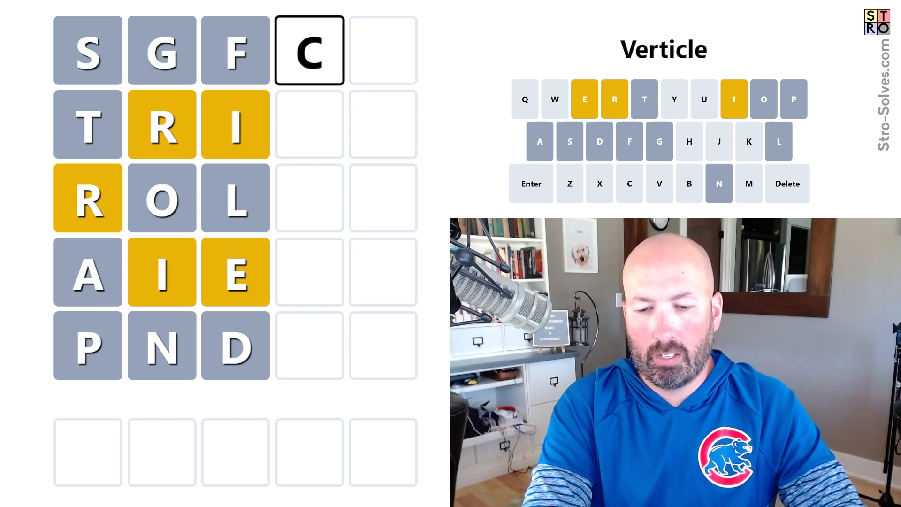
key("h")
type("X")
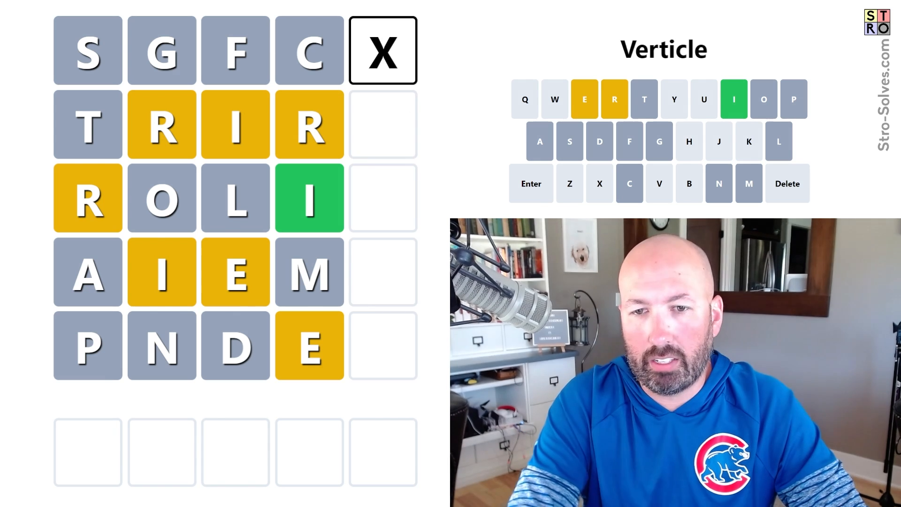
Remove the placeholder and tentative letters from the fifth column.
left_click(788, 183)
type("EE")
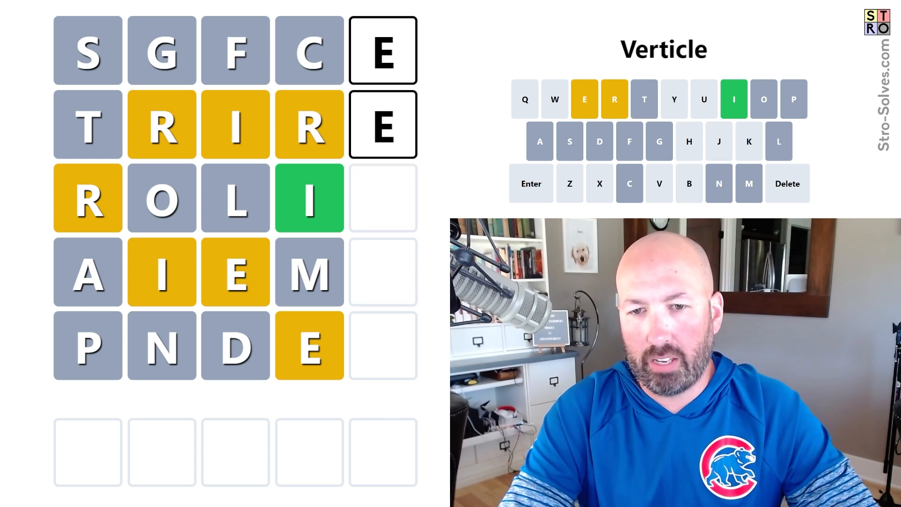
key("Backspace")
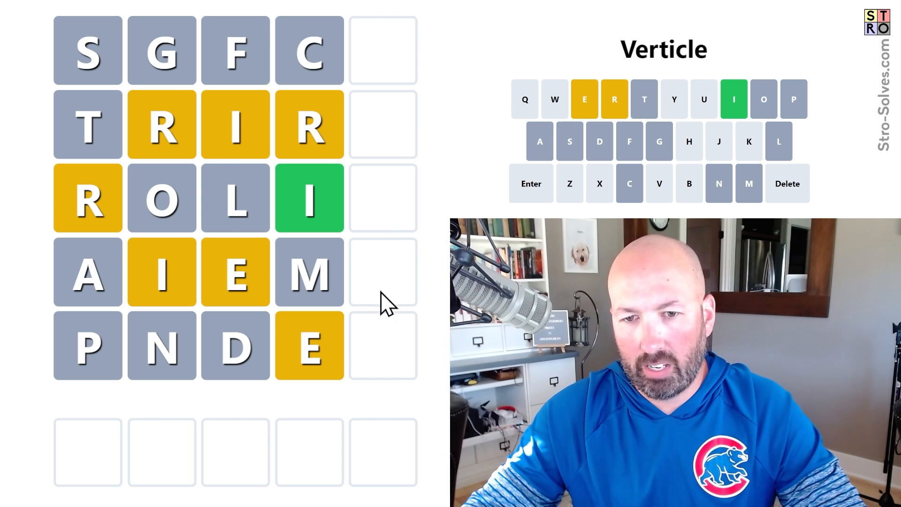
mouse_move(404, 271)
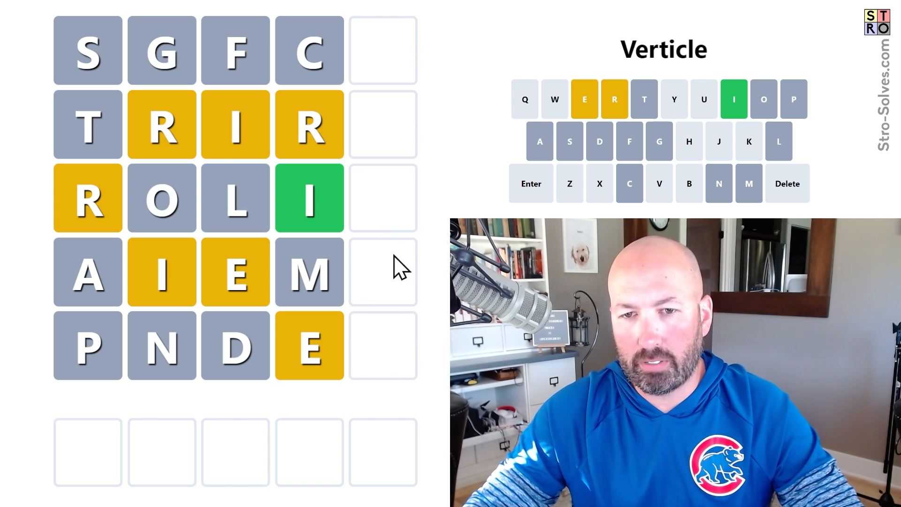
mouse_move(396, 115)
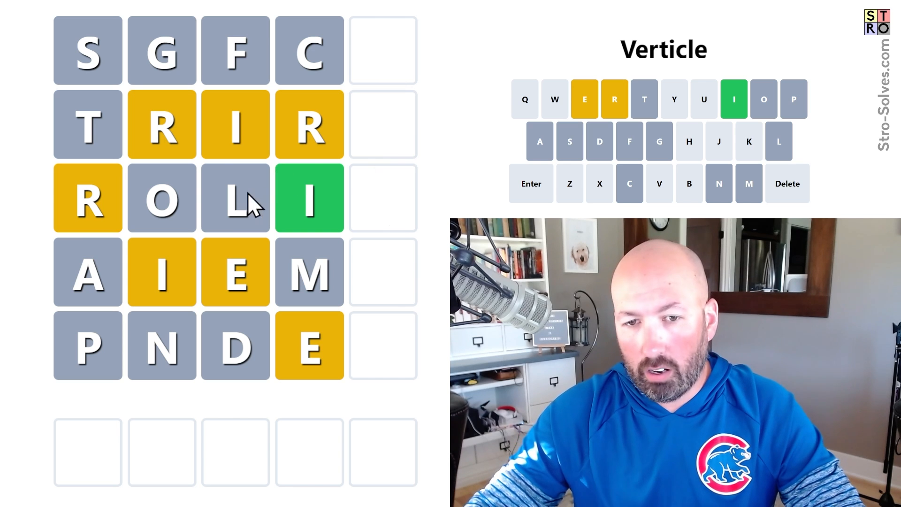
mouse_move(367, 293)
type("XXRIE")
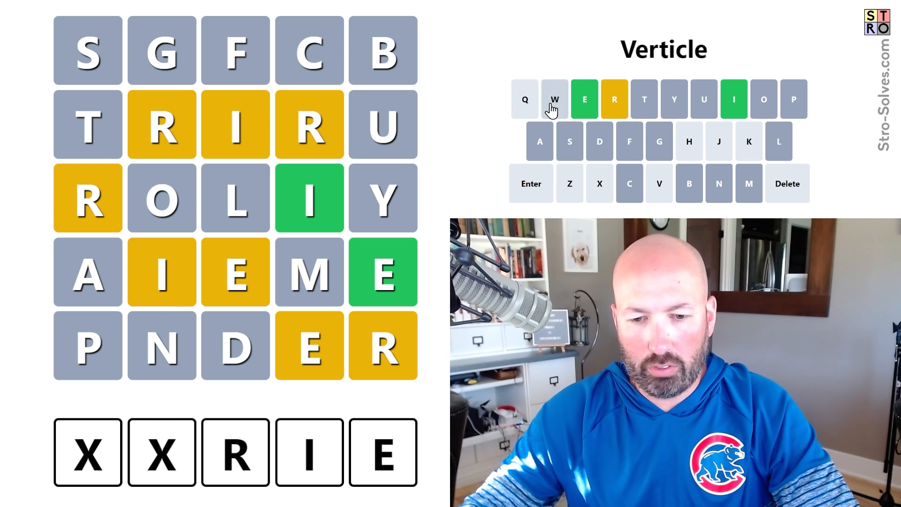
mouse_move(571, 195)
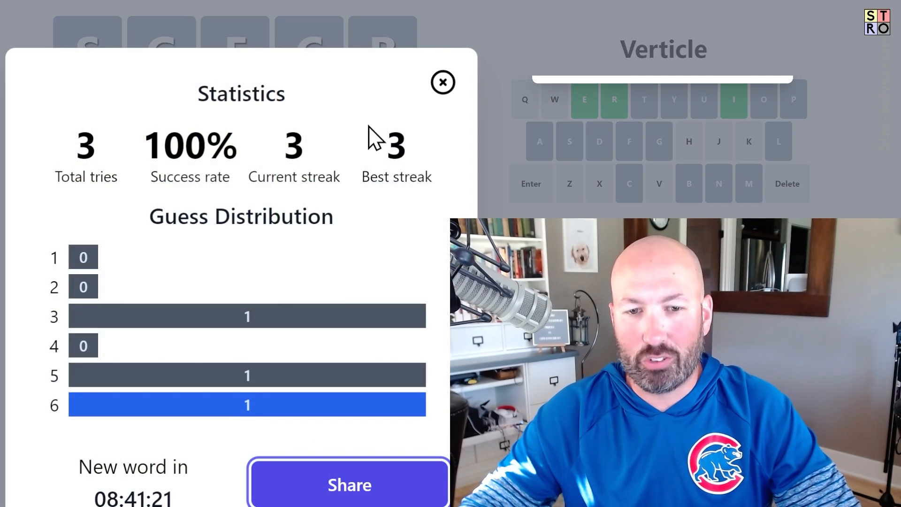
Dismiss the Statistics dialog to show the solved EERIE board and outro.
left_click(443, 82)
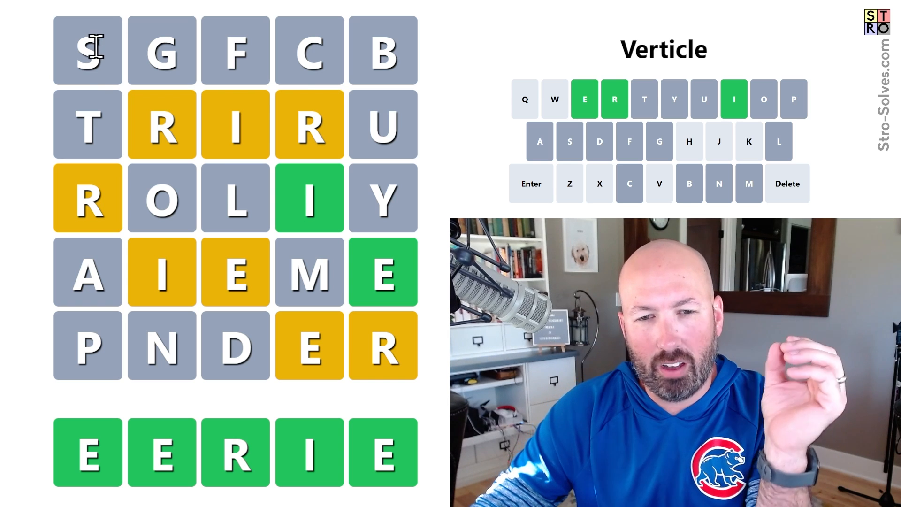
mouse_move(60, 297)
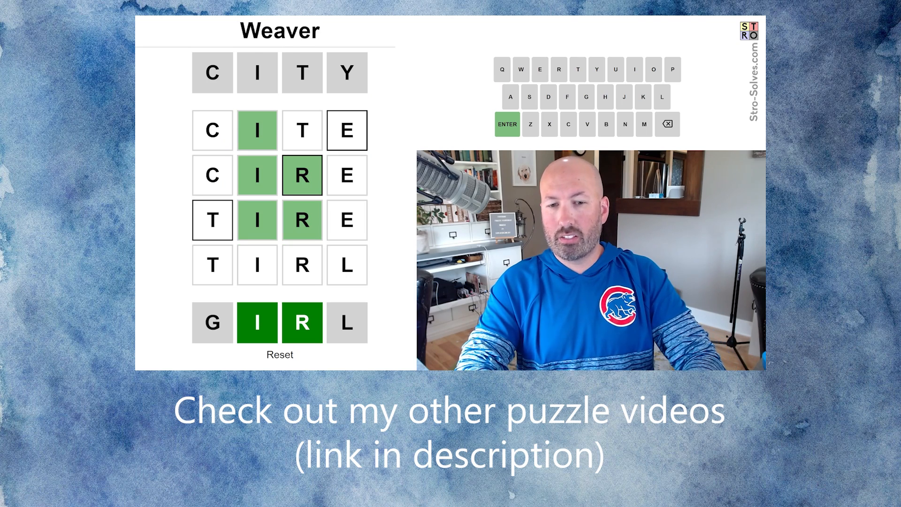
left_click(507, 124)
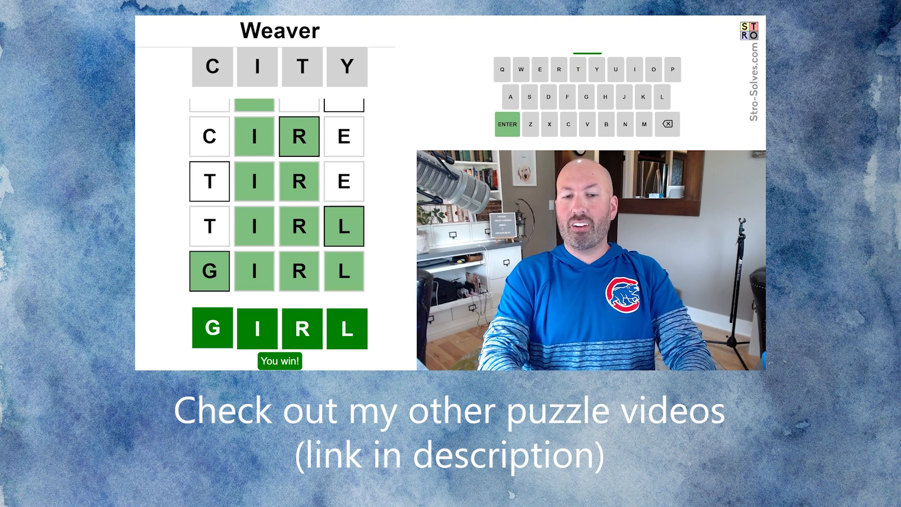